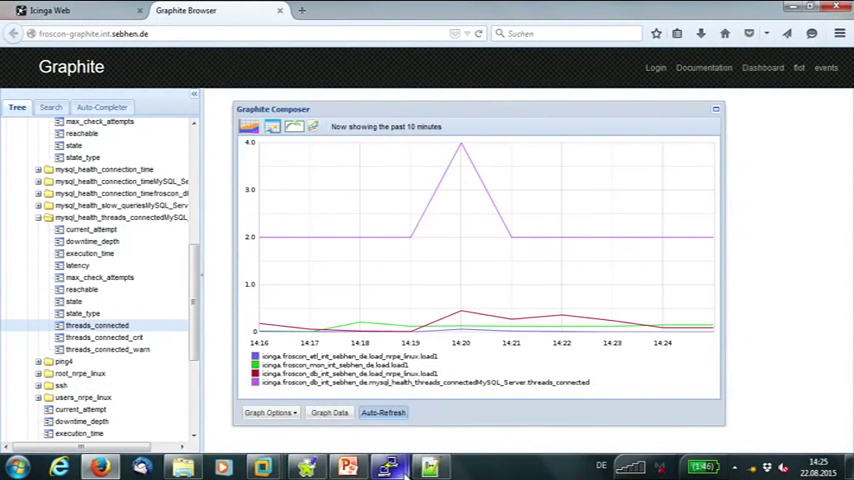
{"action": "mouse_move", "coordinate": [388, 466]}
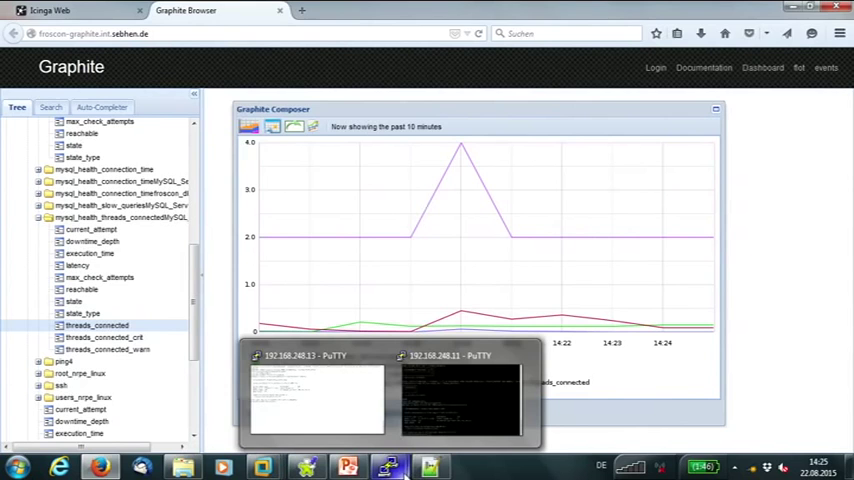
Step: Bring the 192.168.248.13 terminal session window to the front
{"action": "left_click", "coordinate": [318, 395]}
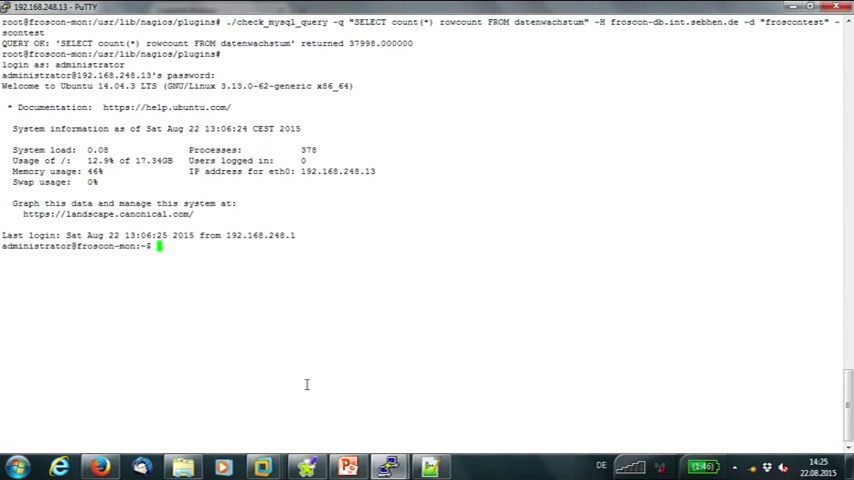
Step: Run sudo -iH on froscon-mon and enter the password twice after the first rejection
{"action": "type", "text": "sudo -i"}
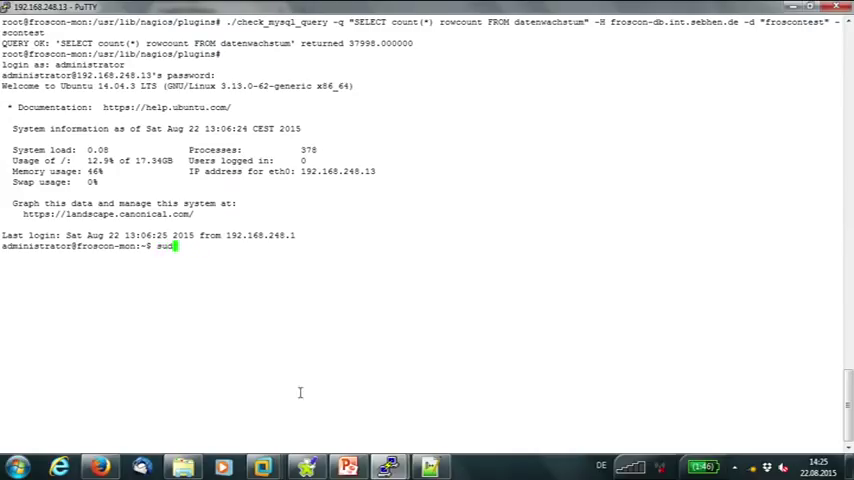
{"action": "type", "text": "-iH"}
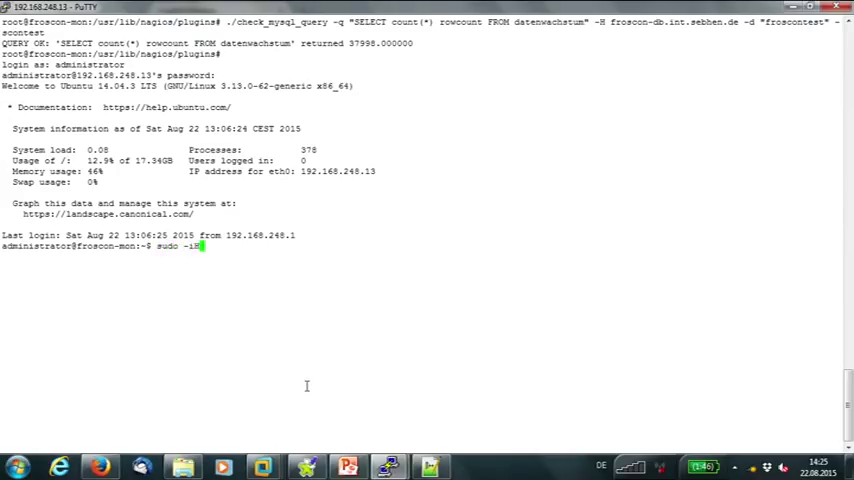
{"action": "key", "text": "Return"}
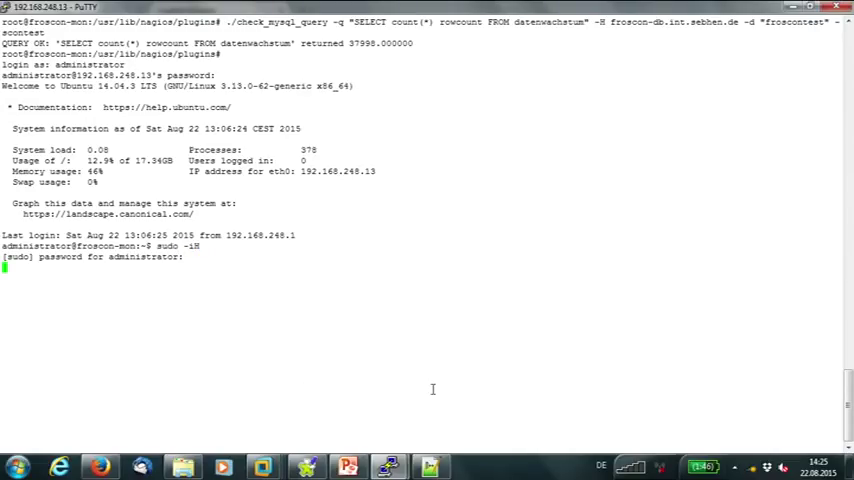
{"action": "key", "text": "Return"}
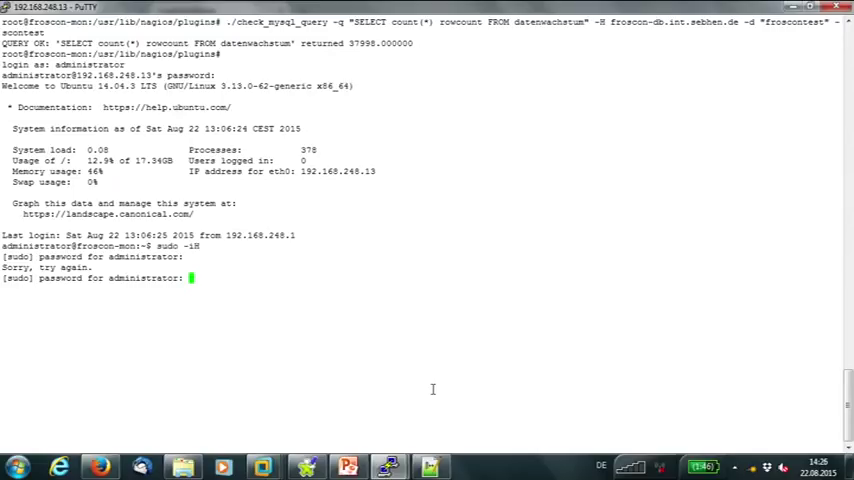
{"action": "key", "text": "Return"}
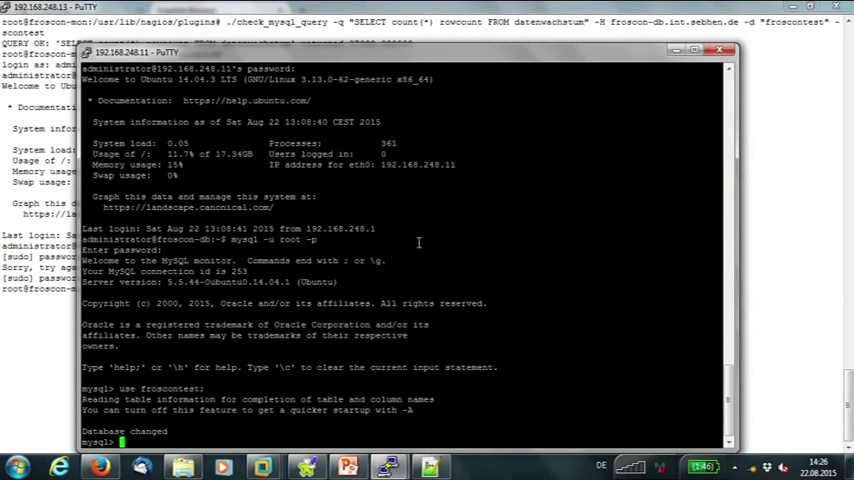
Step: List all tld_stat rows with select * in the database session, then minimize that window
{"action": "type", "text": "select"}
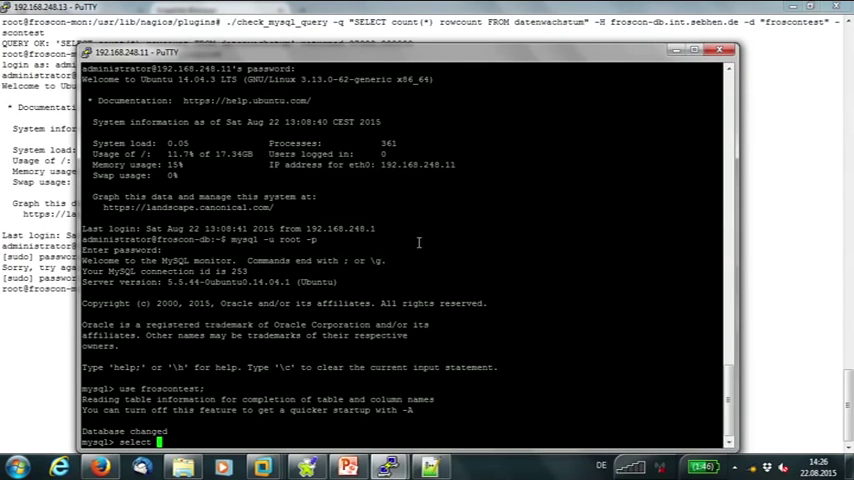
{"action": "type", "text": "* from t1"}
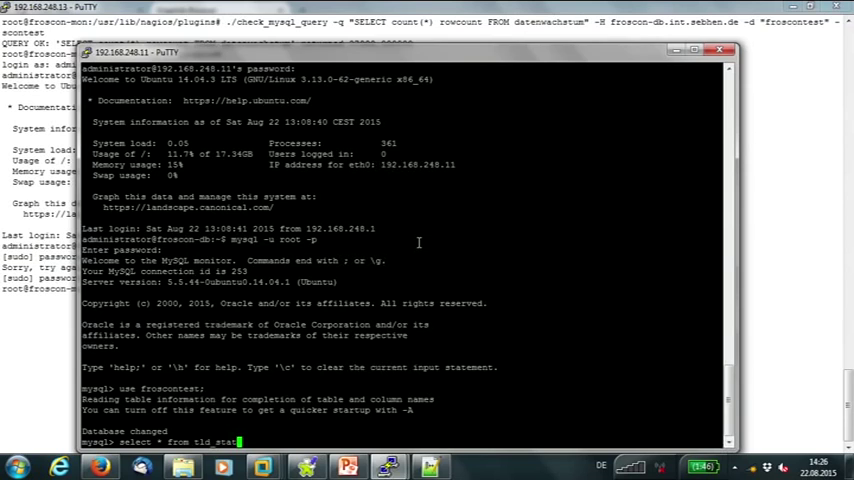
{"action": "key", "text": "Return"}
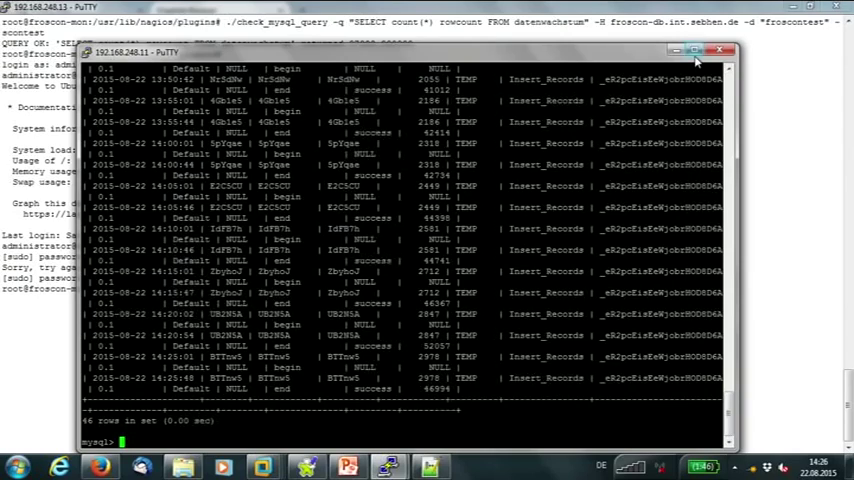
{"action": "left_click", "coordinate": [709, 50]}
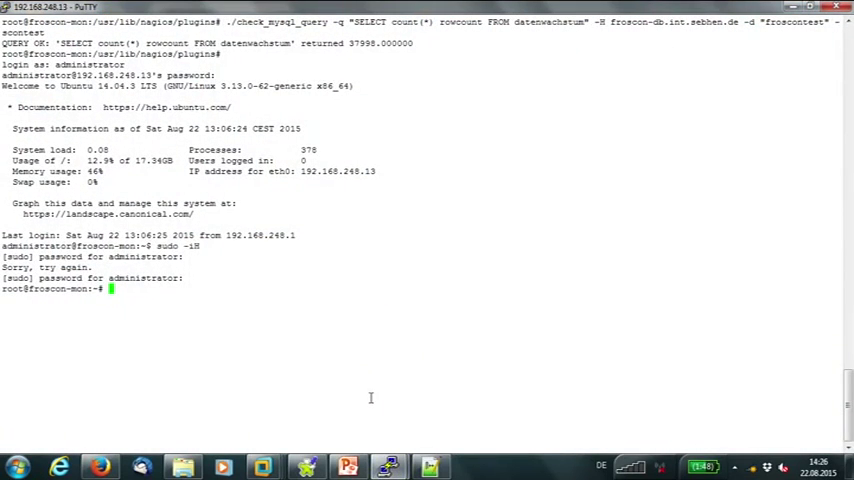
Step: Type vim commands.conf in the monitoring host terminal
{"action": "type", "text": "vim commands.conf"}
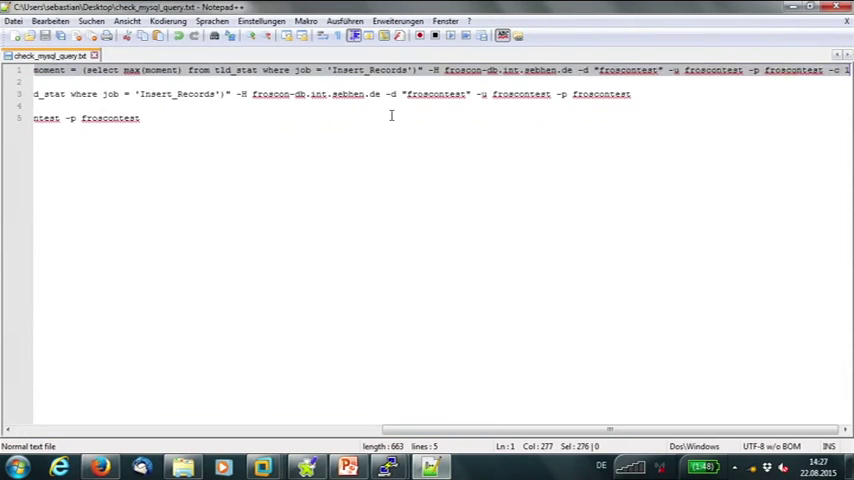
{"action": "mouse_move", "coordinate": [387, 458]}
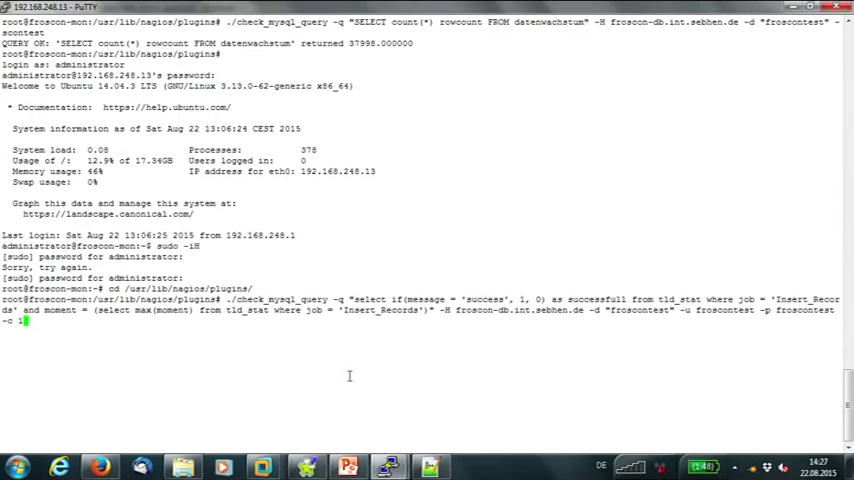
Step: Run the pasted check_mysql_query job-success command, which returns 1.000000
{"action": "key", "text": "Return"}
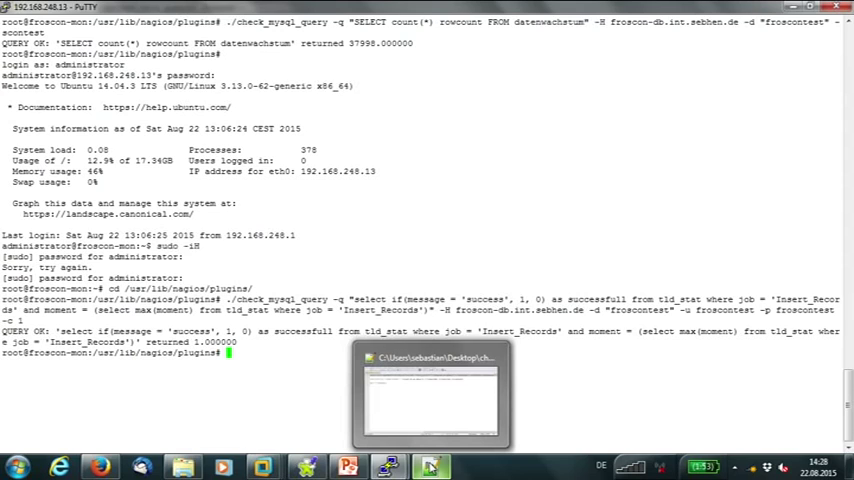
{"action": "mouse_move", "coordinate": [430, 395]}
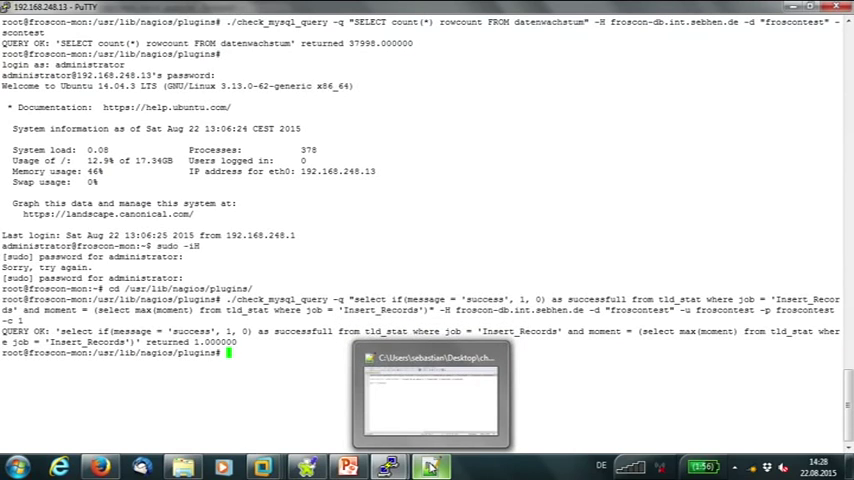
Step: Pick the job duration command line in check_mysql_query.txt in Notepad++
{"action": "left_click", "coordinate": [430, 395]}
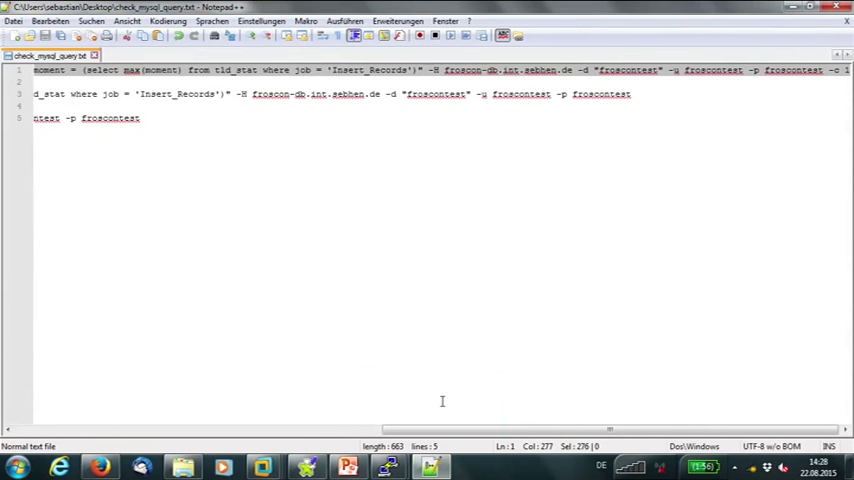
{"action": "mouse_move", "coordinate": [388, 466]}
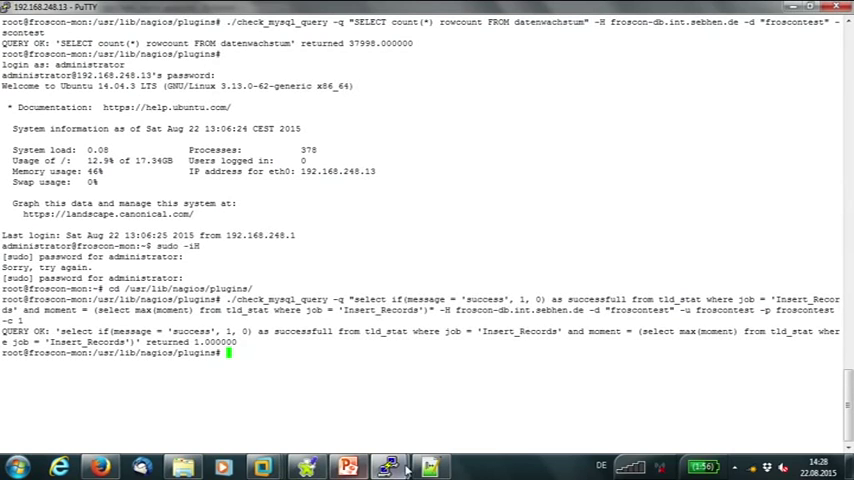
{"action": "left_click", "coordinate": [431, 467]}
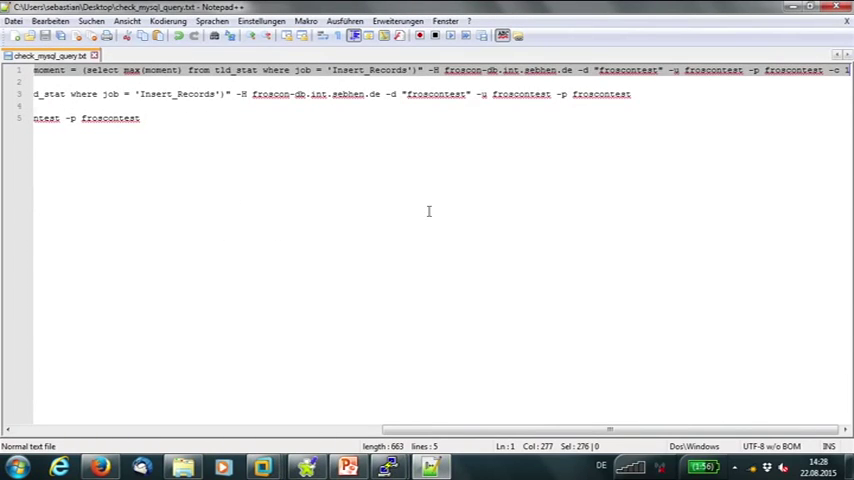
{"action": "left_click", "coordinate": [645, 94]}
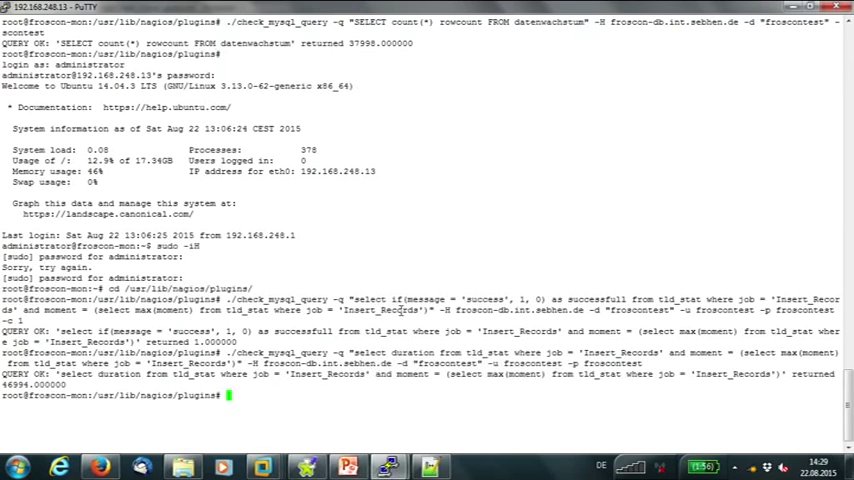
Step: Select and copy the SELECT count(*) datenwachstum line in check_mysql_query.txt
{"action": "left_click", "coordinate": [431, 467]}
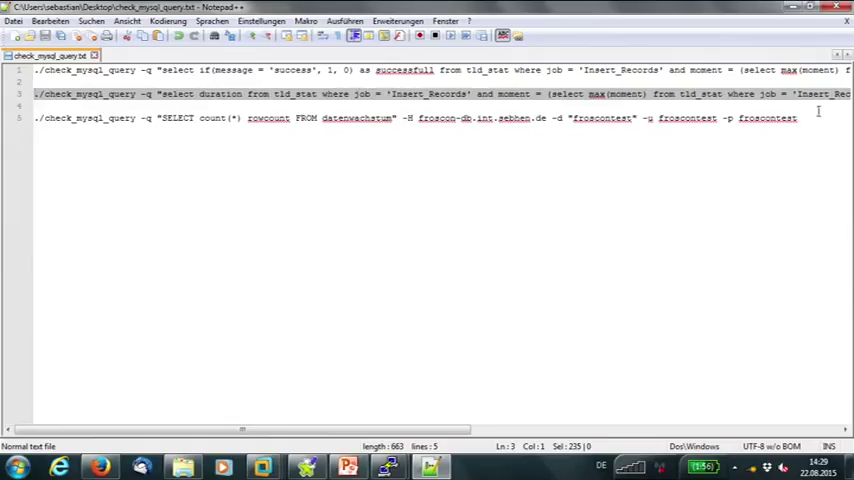
{"action": "left_click", "coordinate": [805, 117]}
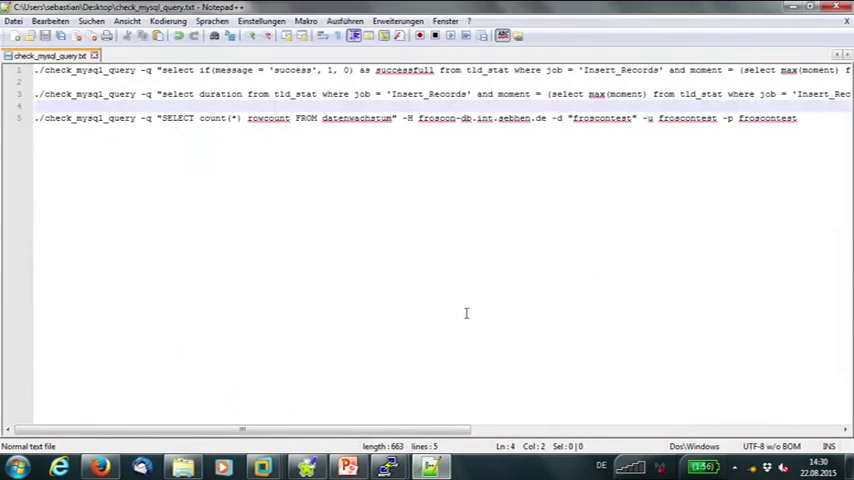
Step: Paste and run the datenwachstum row-count check in PuTTY, returning 46997.000000
{"action": "left_click", "coordinate": [510, 118]}
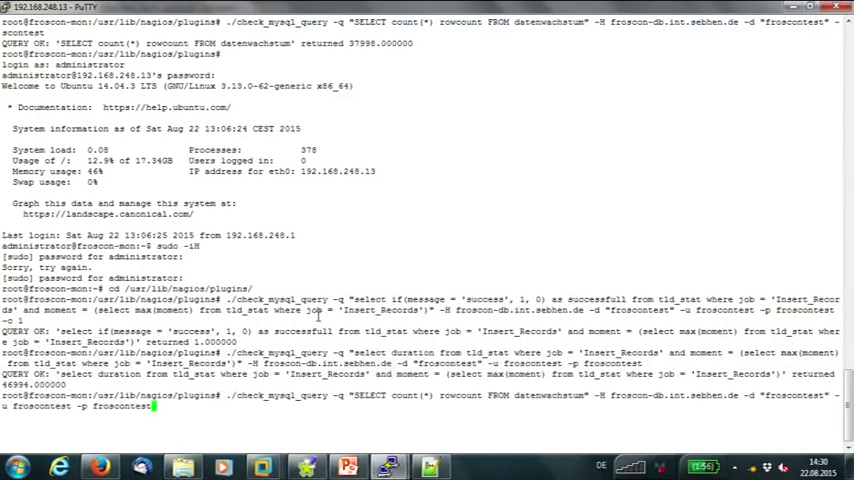
{"action": "key", "text": "Return"}
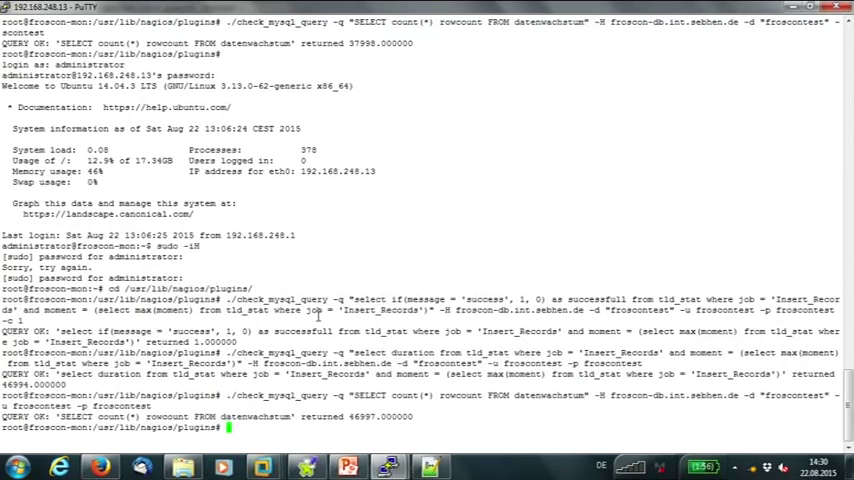